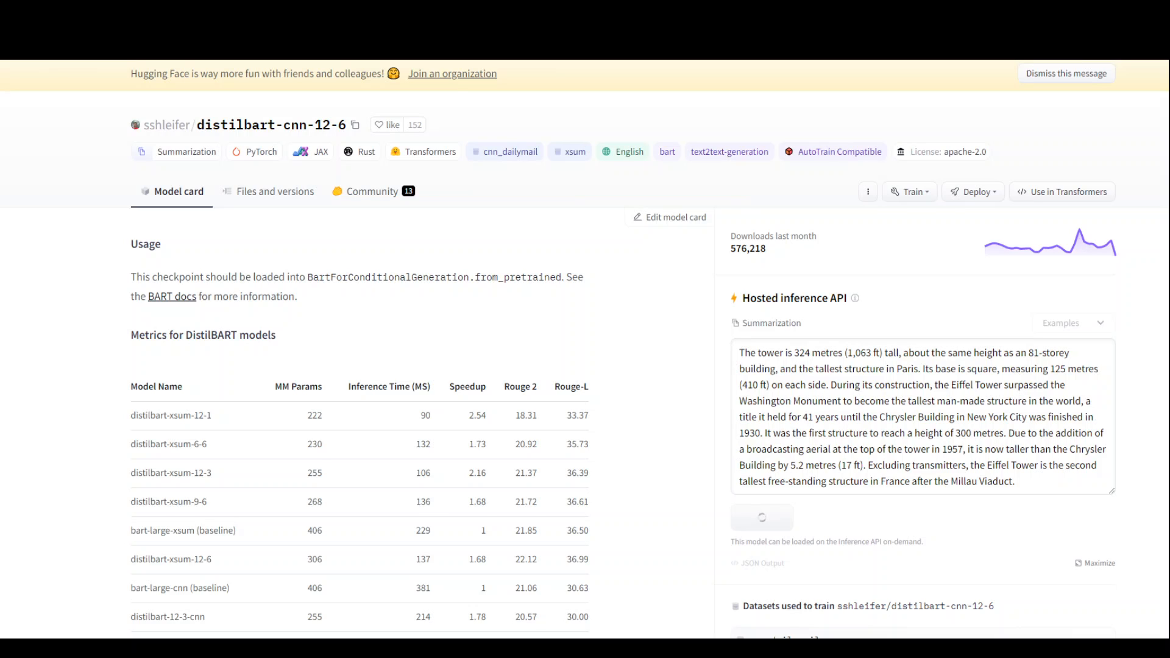
mouse_move(309, 240)
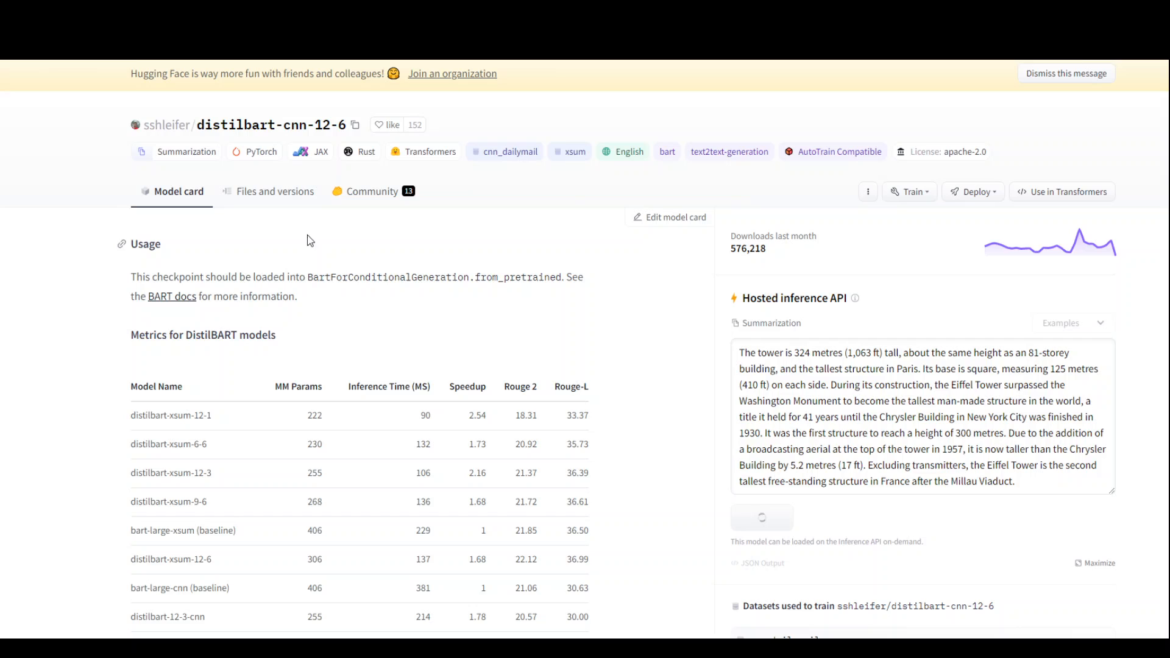
mouse_move(346, 139)
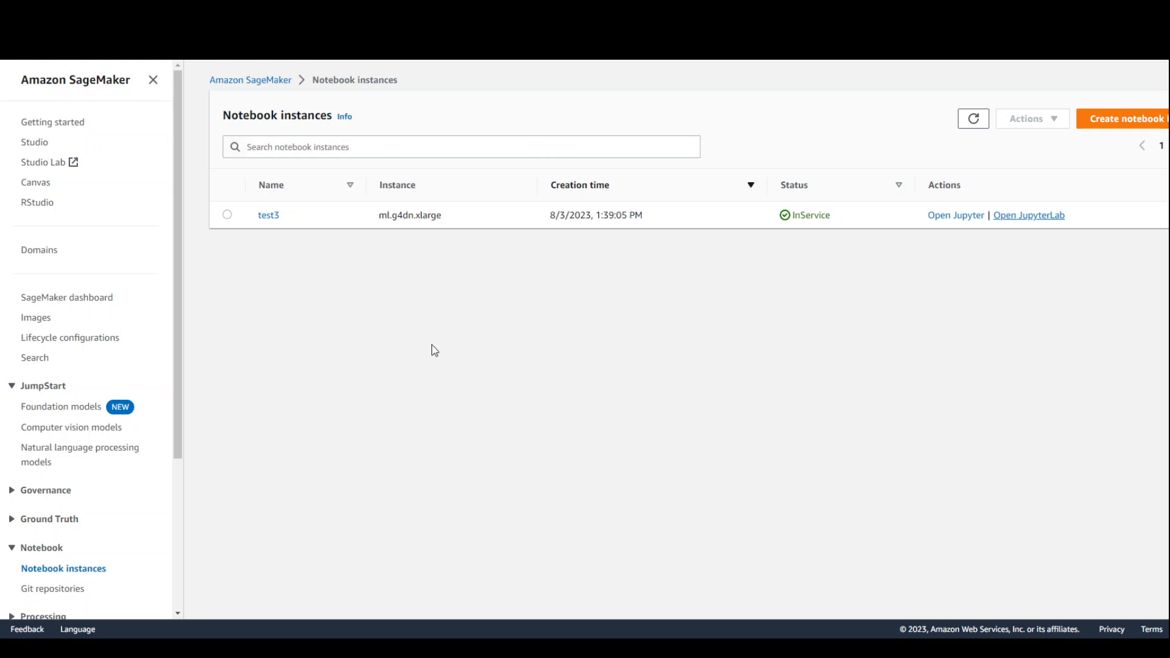
mouse_move(354, 298)
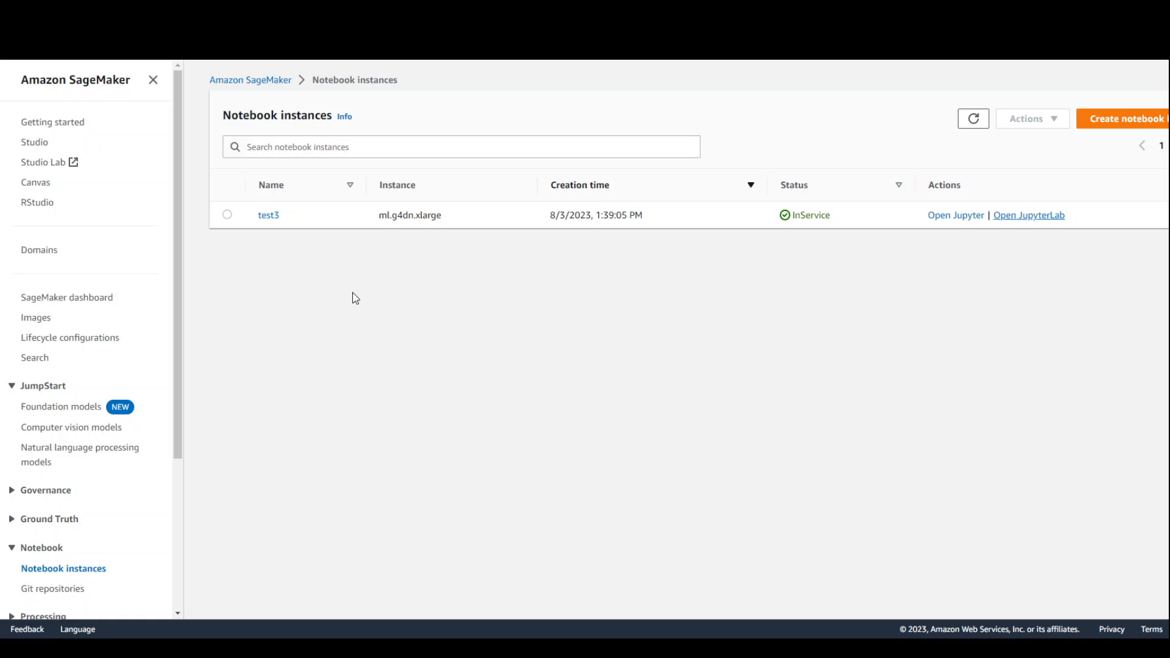
mouse_move(913, 259)
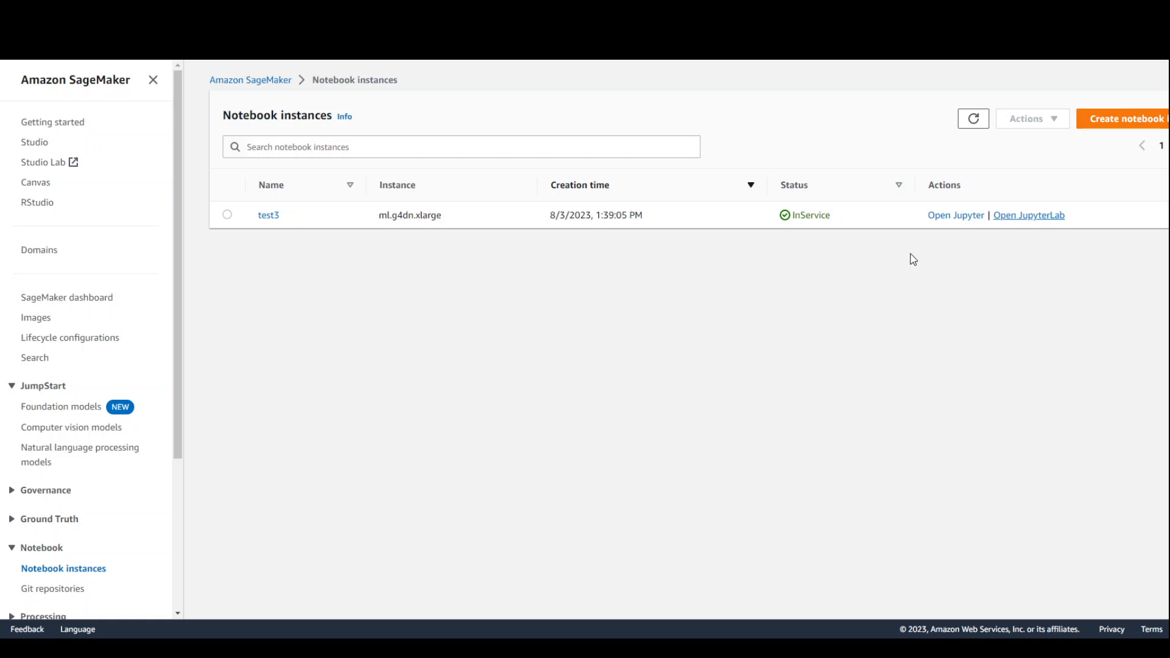
mouse_move(461, 236)
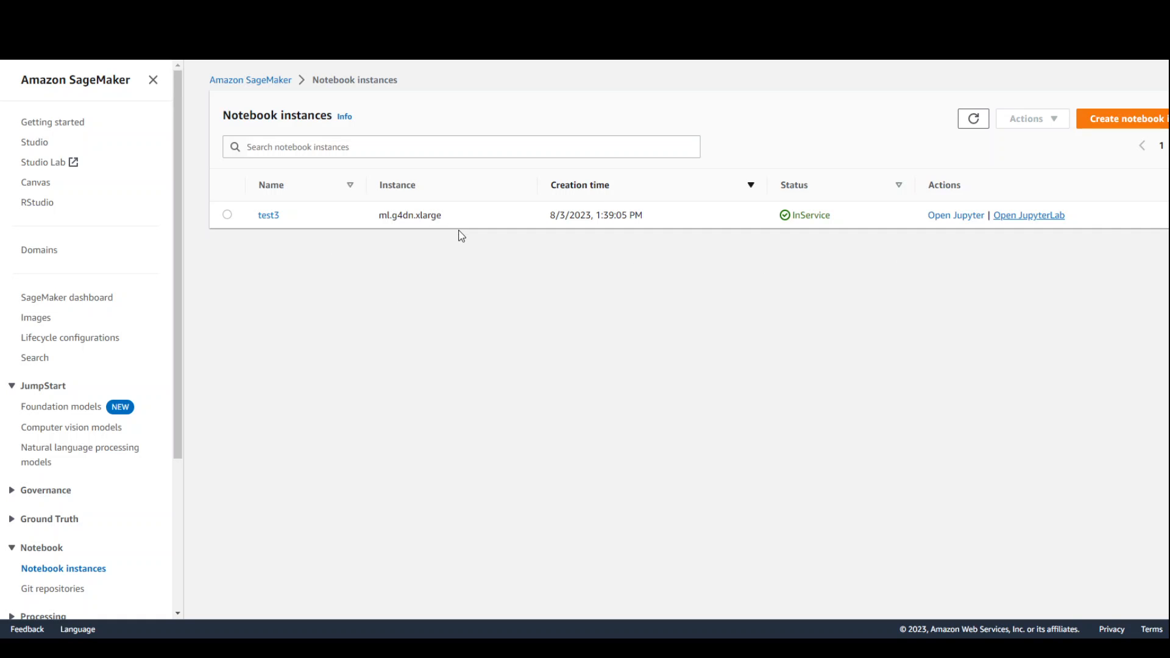
mouse_move(1000, 295)
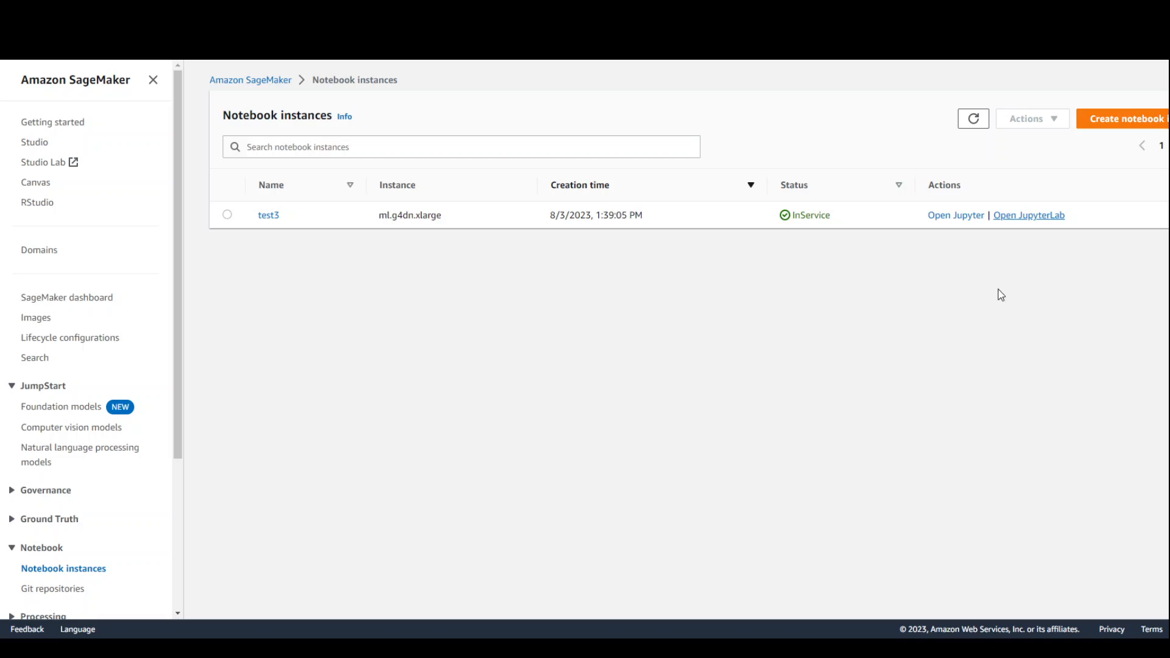
mouse_move(1020, 234)
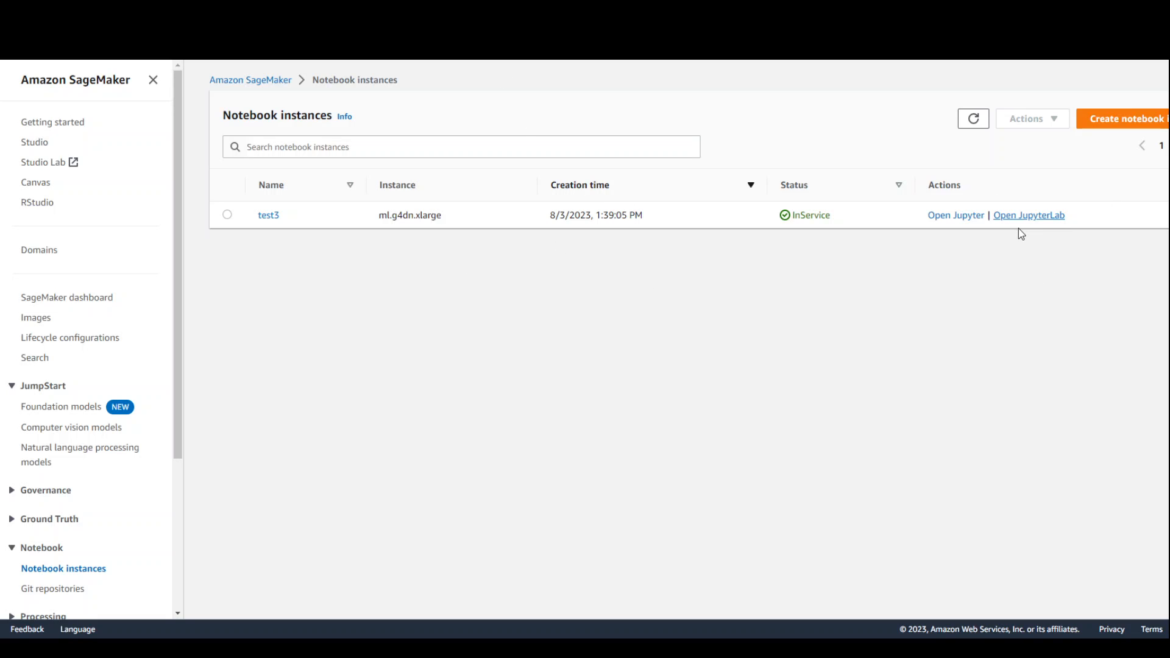
Launch JupyterLab for the test3 notebook instance from the Notebook instances list
left_click(1028, 215)
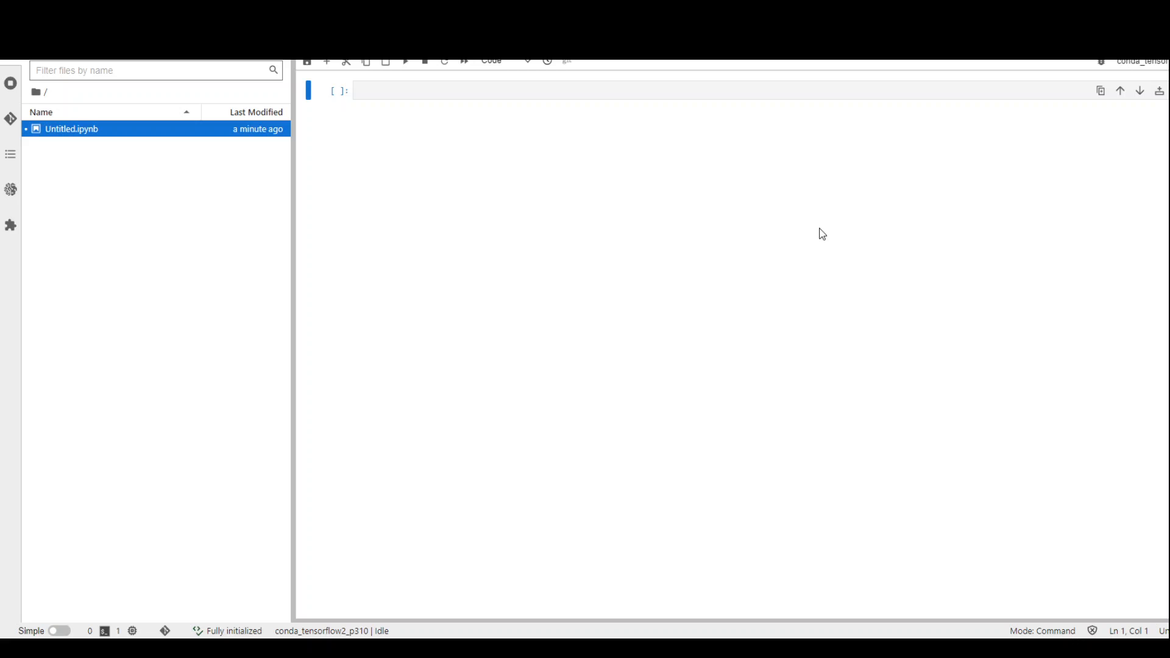
mouse_move(1146, 76)
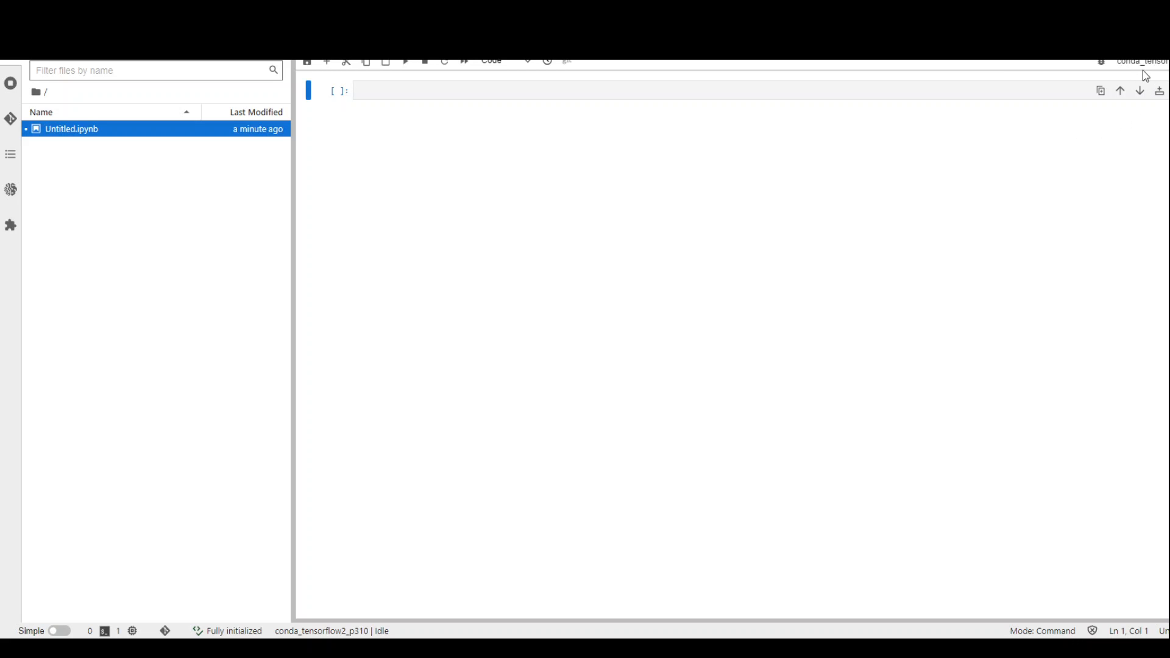
mouse_move(418, 109)
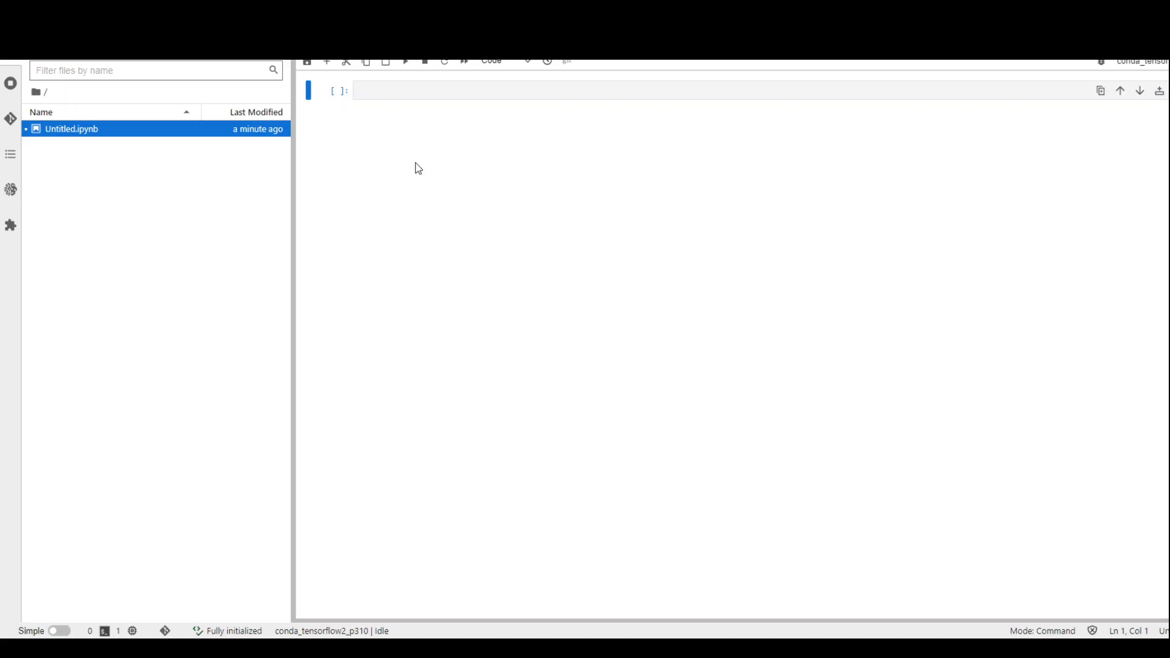
mouse_move(424, 273)
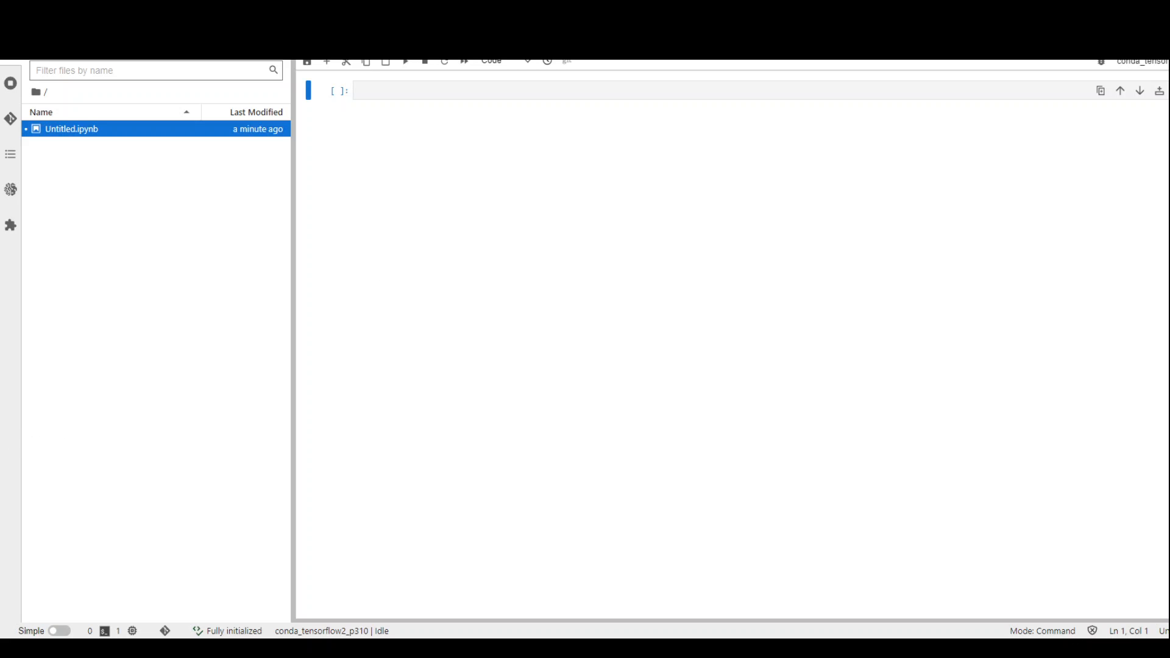
mouse_move(638, 205)
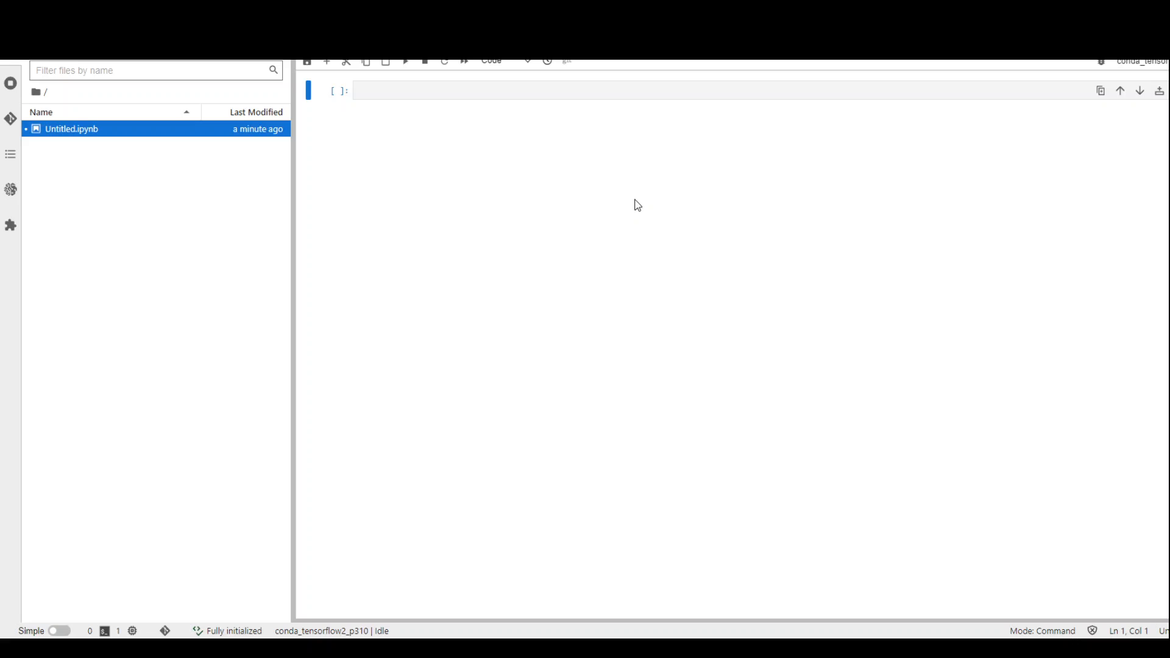
mouse_move(829, 84)
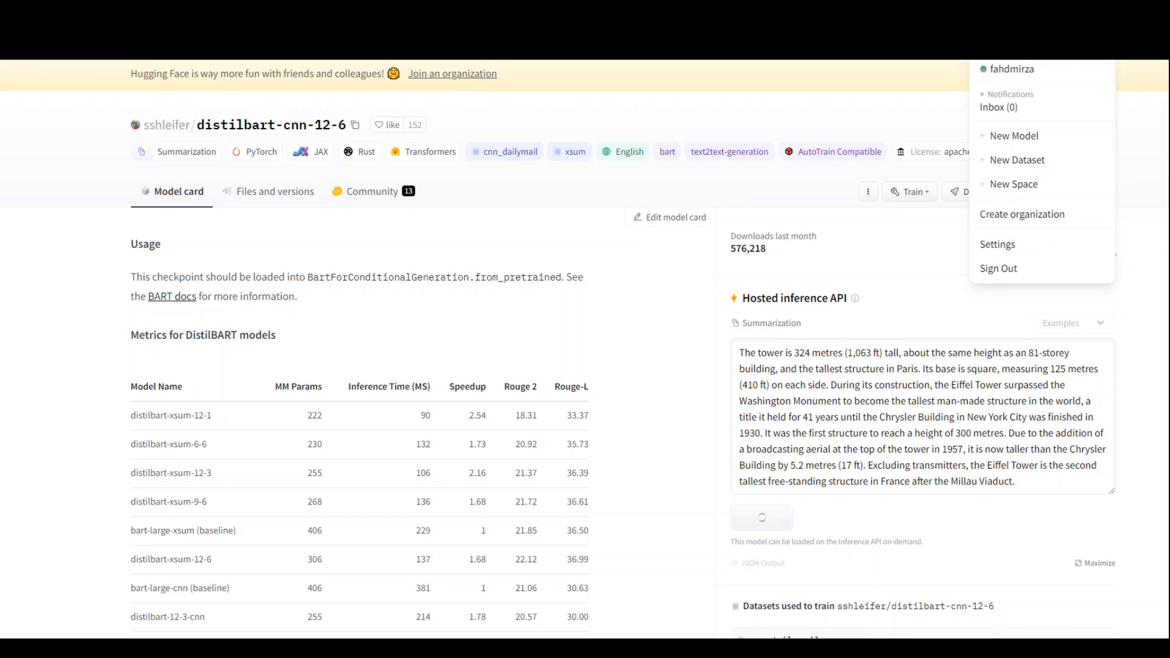
mouse_move(1012, 69)
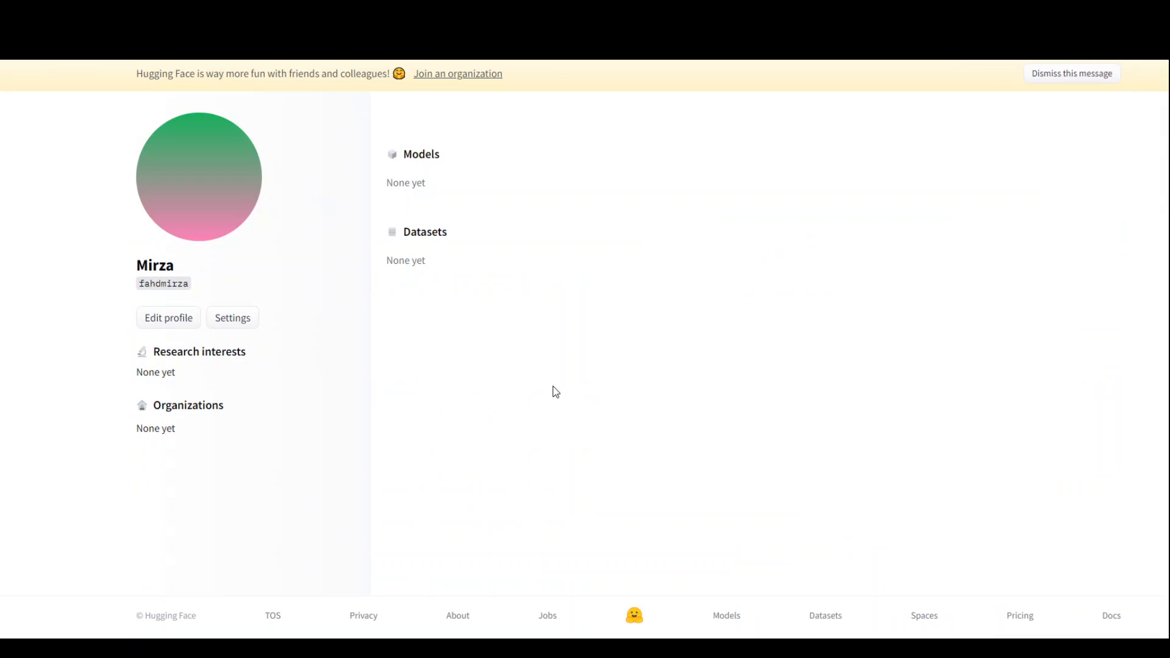
mouse_move(600, 425)
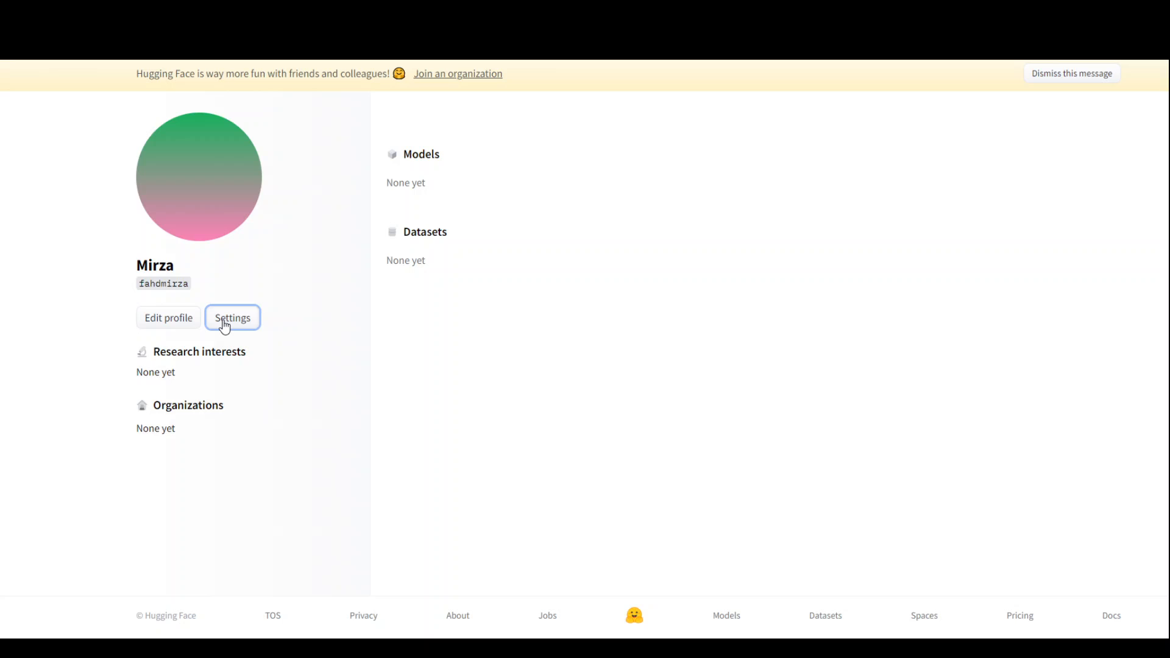
Go to Hugging Face account settings and view Access Tokens, showing the llama2 read token
left_click(232, 317)
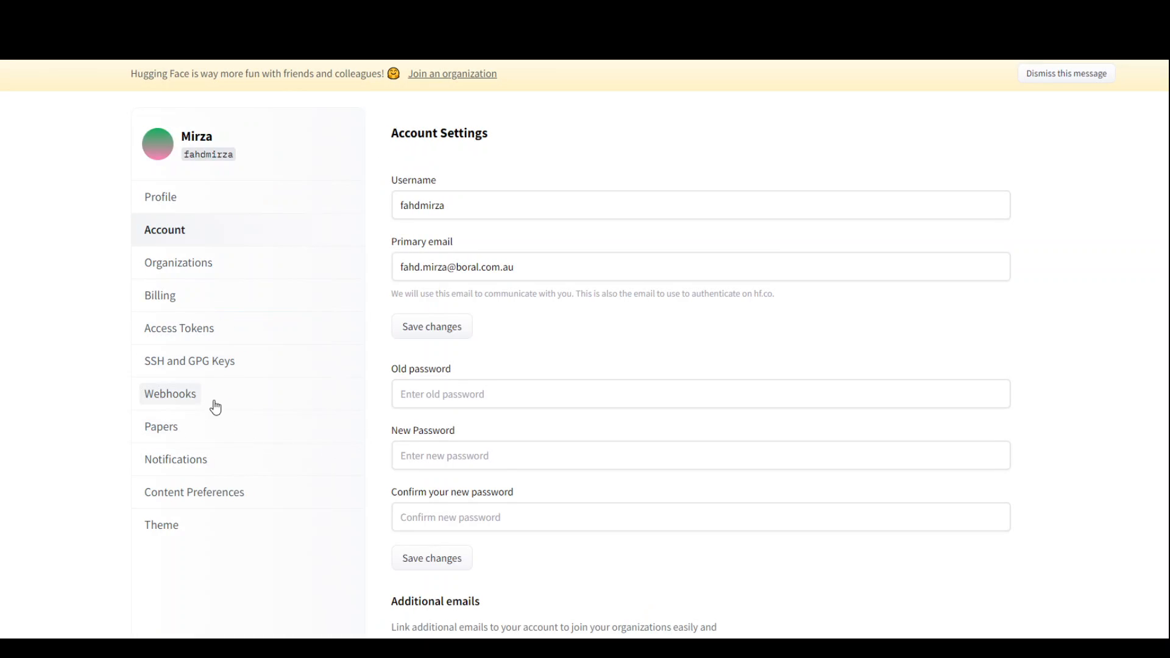
left_click(180, 328)
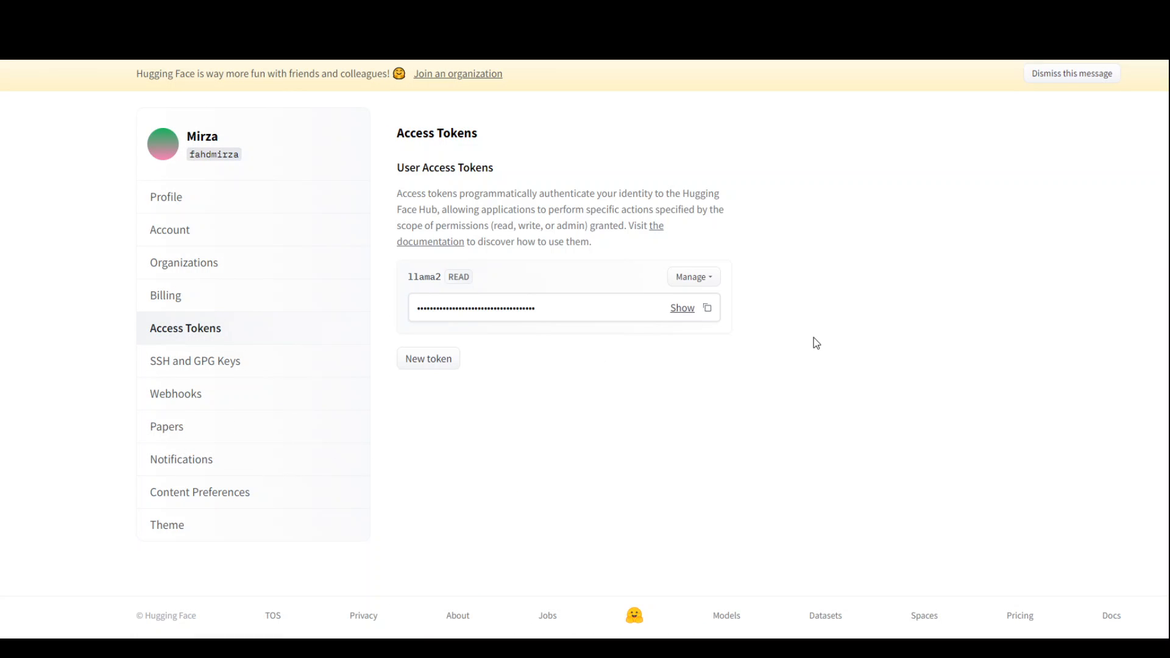
mouse_move(441, 371)
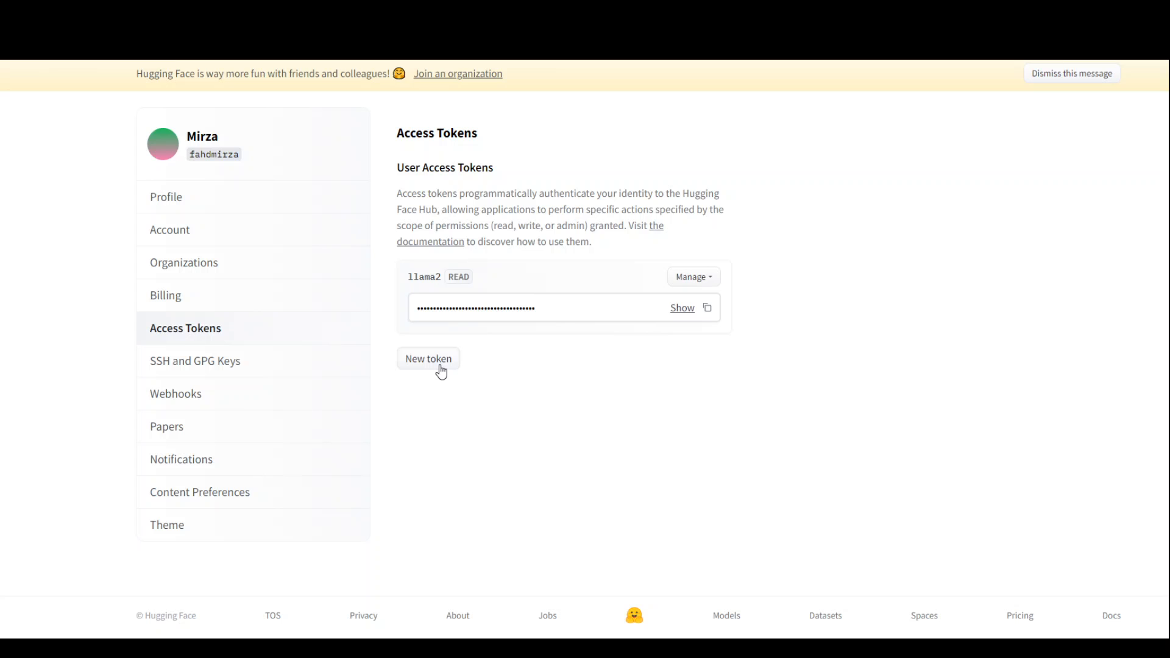
mouse_move(718, 345)
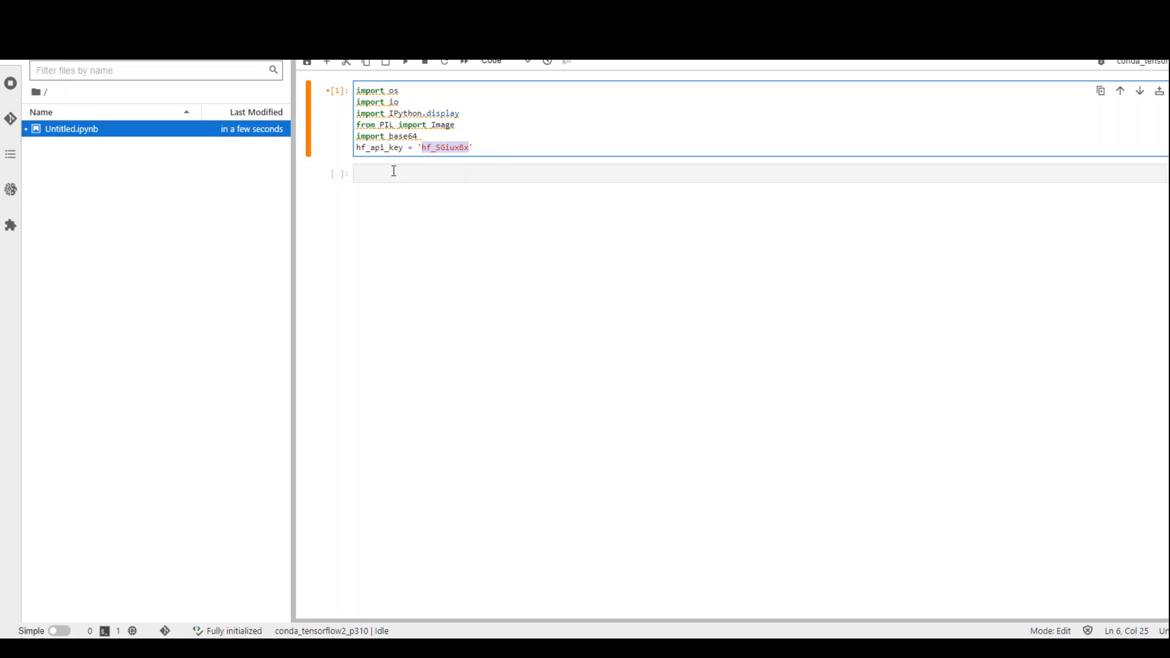
Enter !pip install transformers in a notebook cell
type("!pip install transformers")
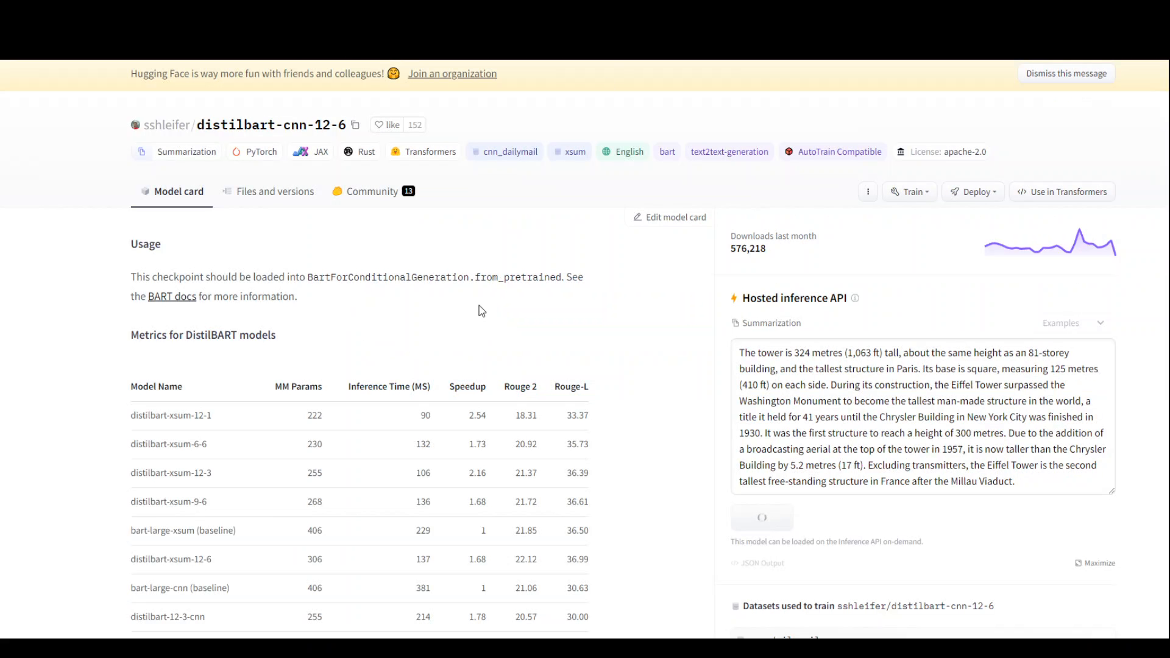
scroll("down", 3)
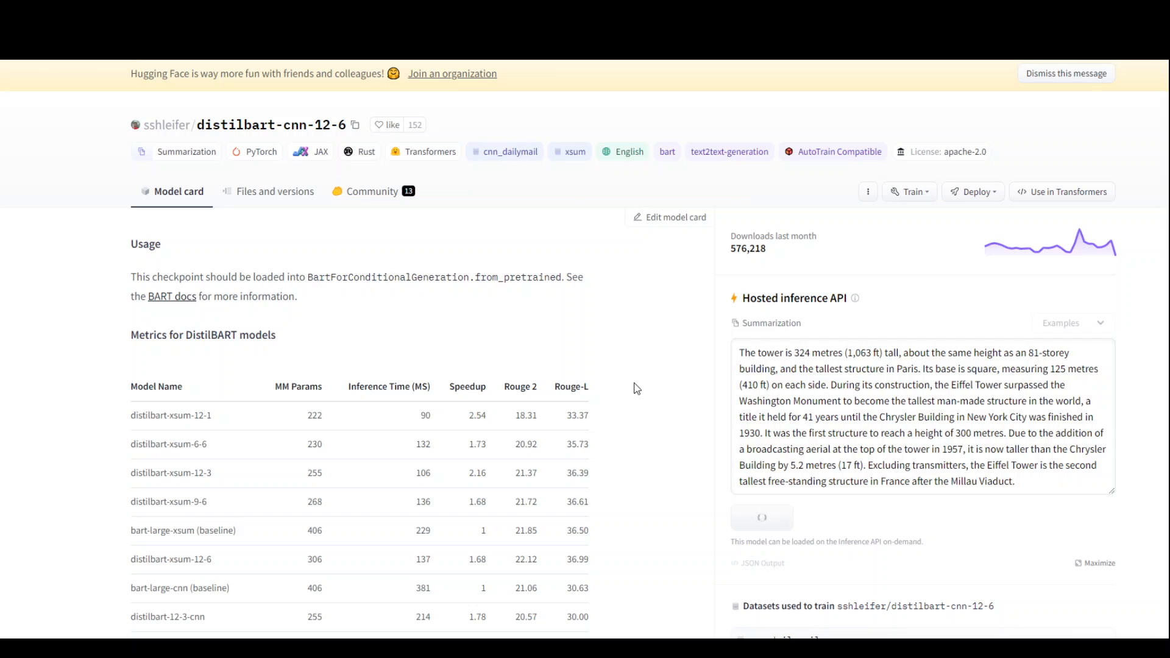
scroll("down", 3)
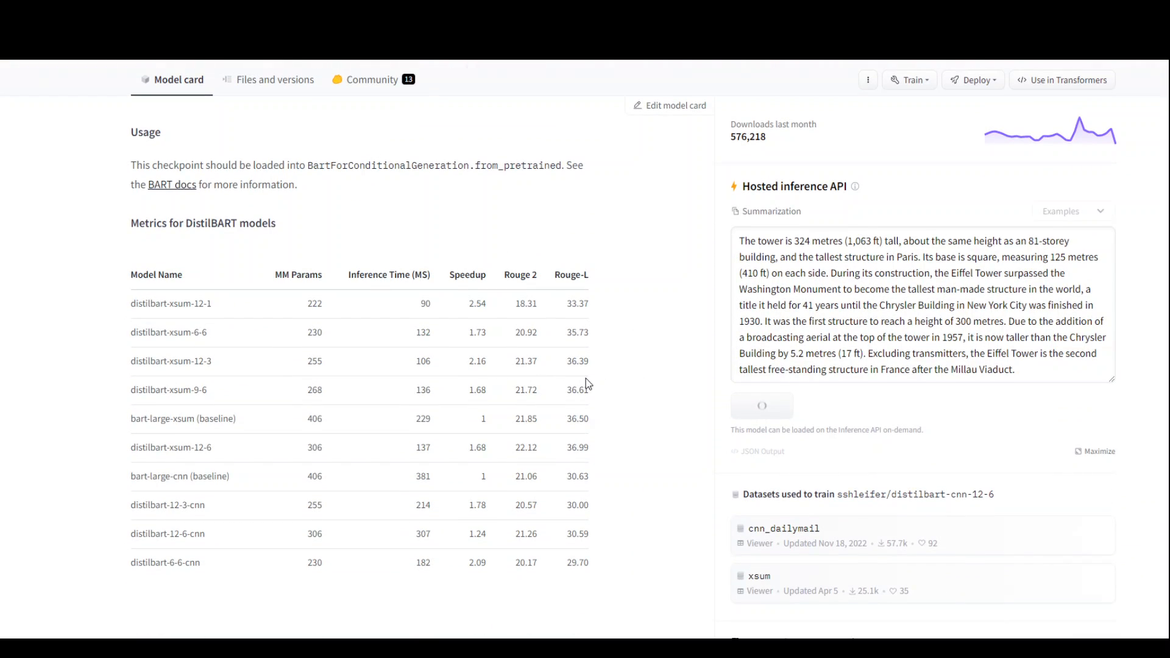
scroll("up", 3)
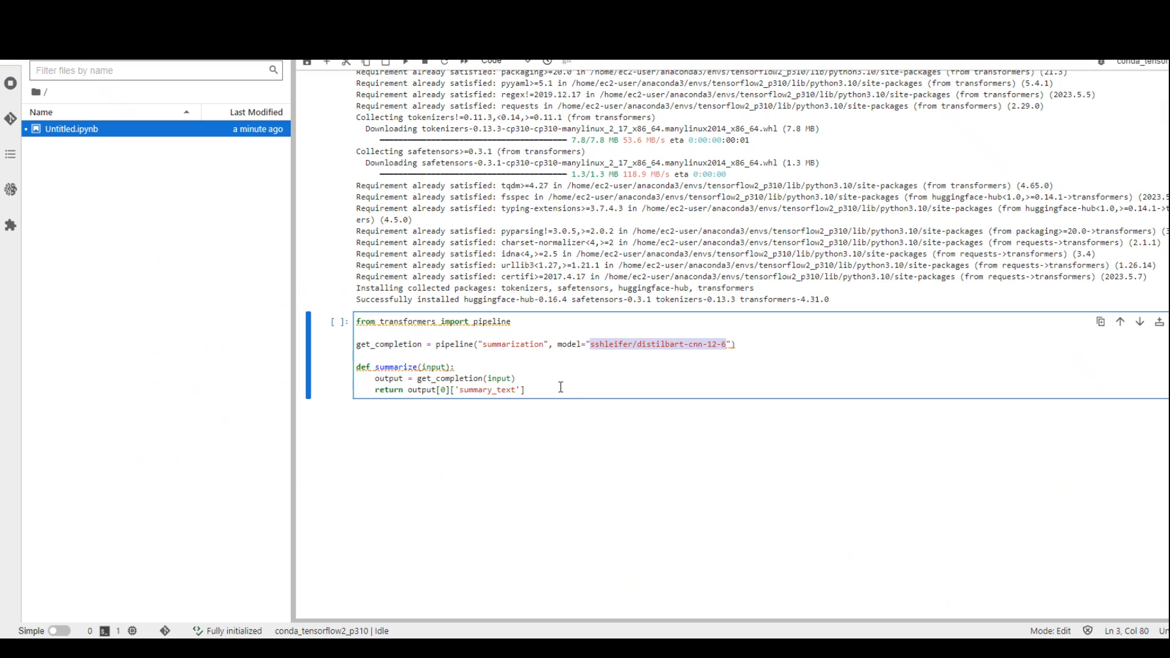
Select the distilbart-cnn-12-6 pipeline cell to run it
left_click(526, 390)
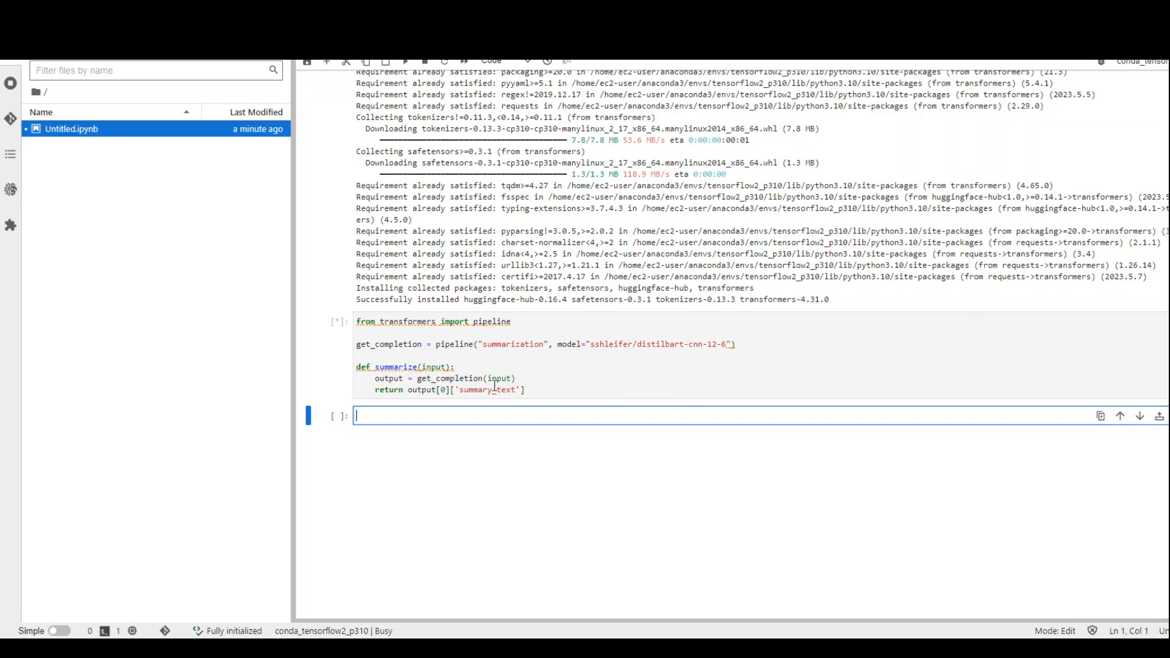
mouse_move(598, 359)
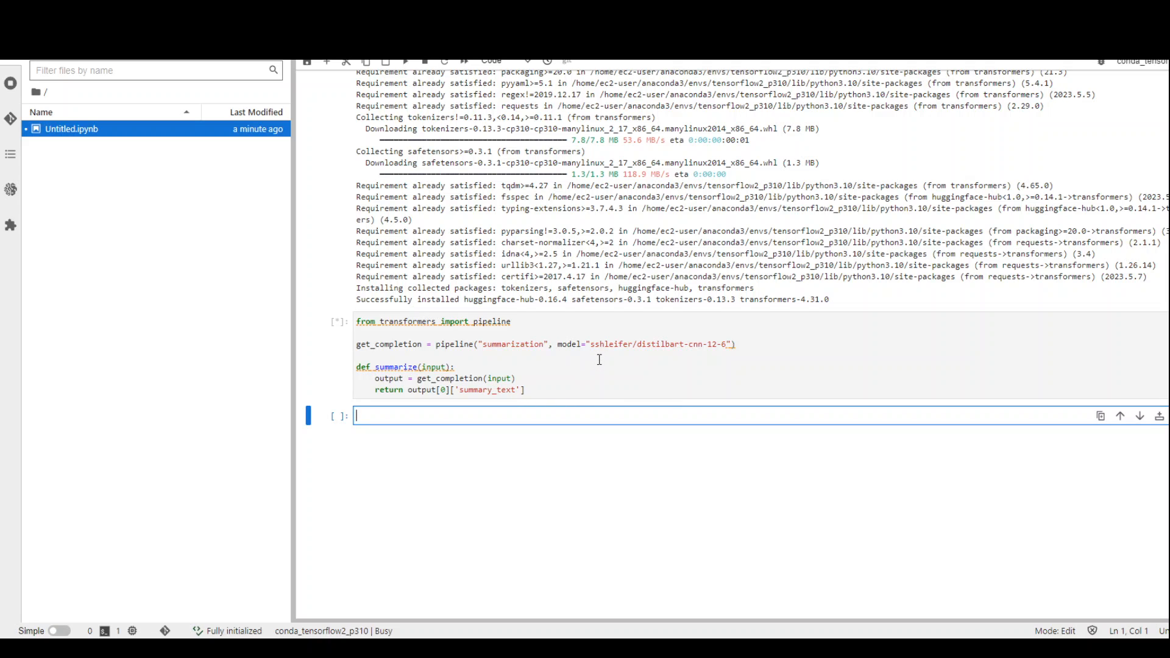
mouse_move(732, 104)
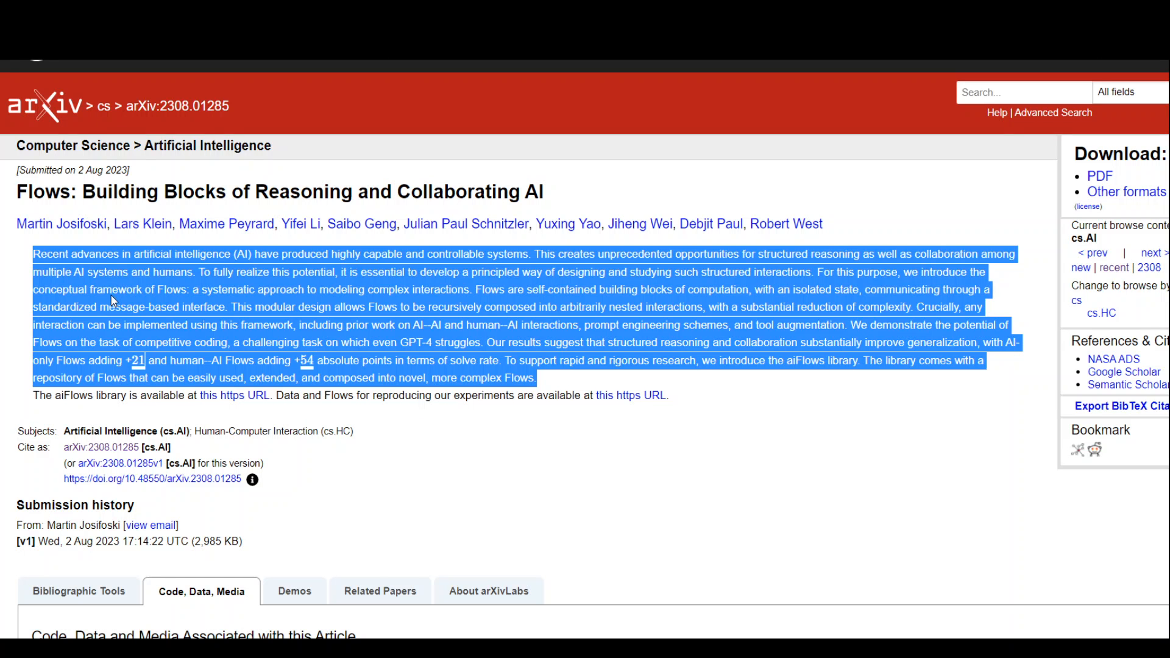
mouse_move(252, 201)
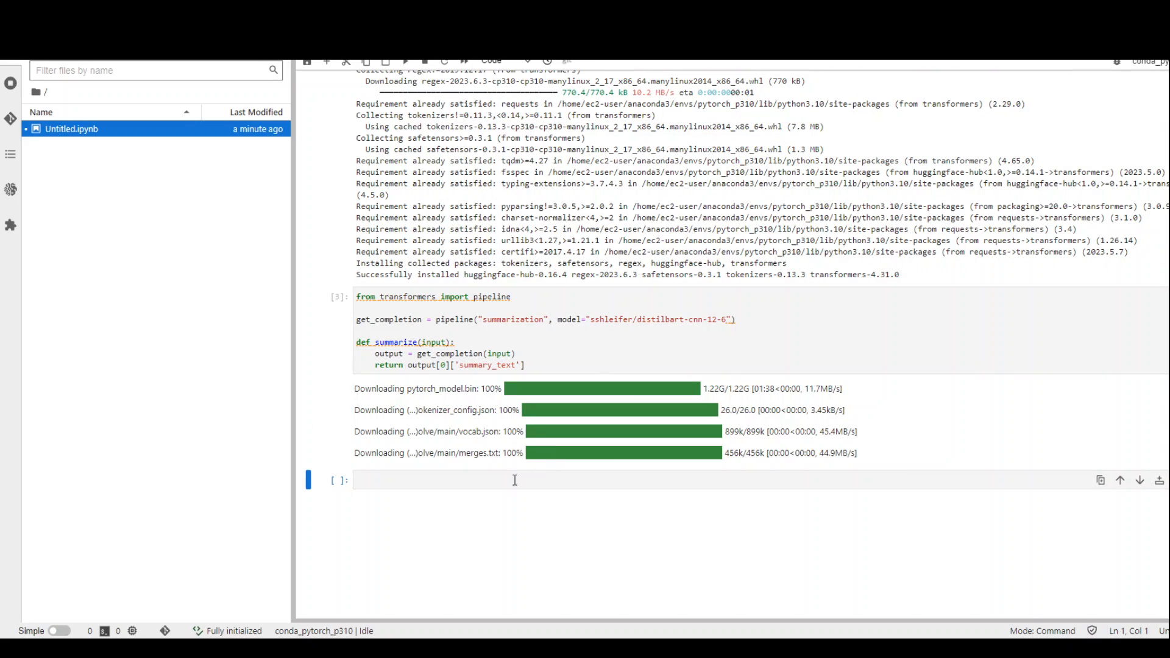
Fill the empty cell with the abstract as text and a get_completion(text) call
left_click(522, 479)
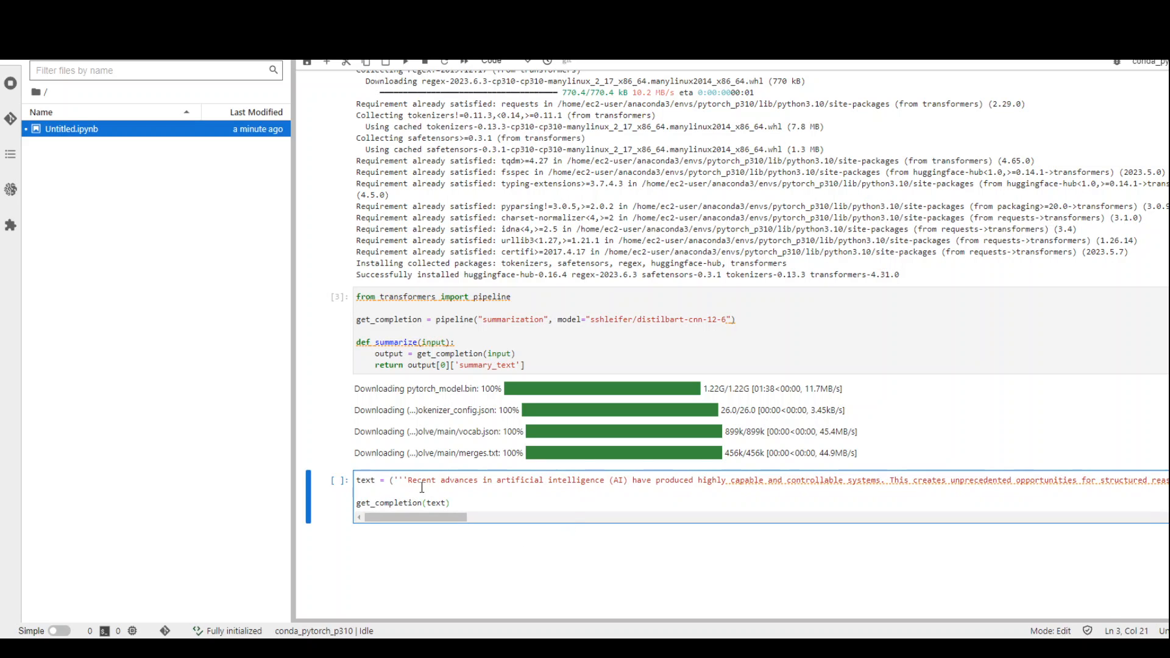
left_click_drag(409, 480, 885, 480)
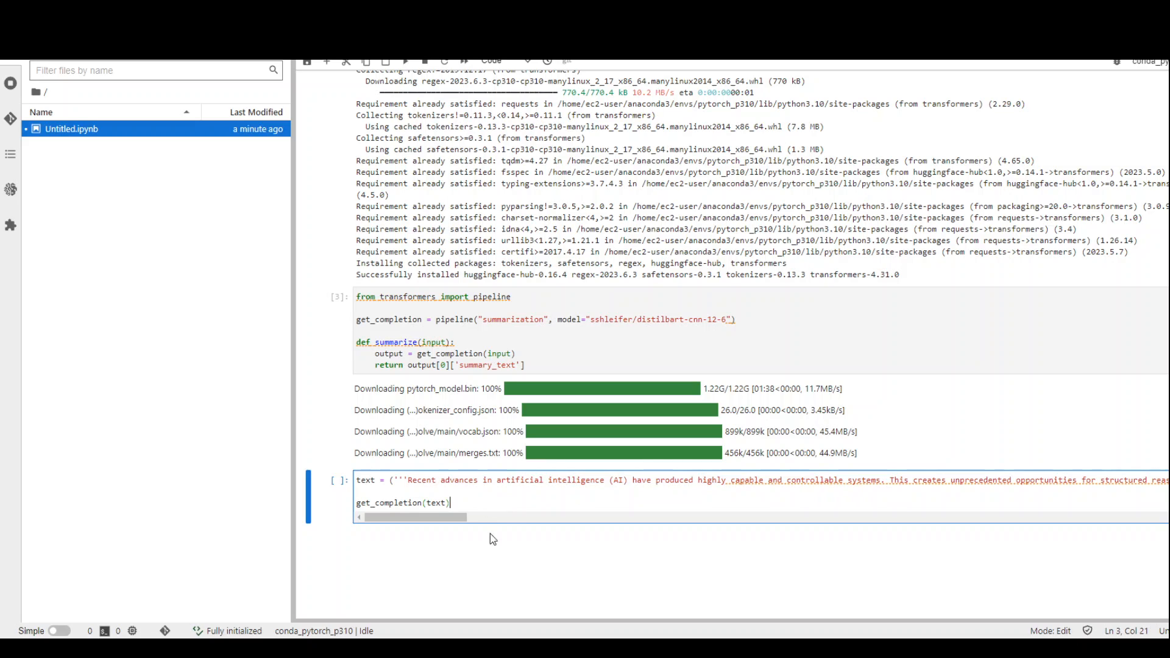
mouse_move(391, 103)
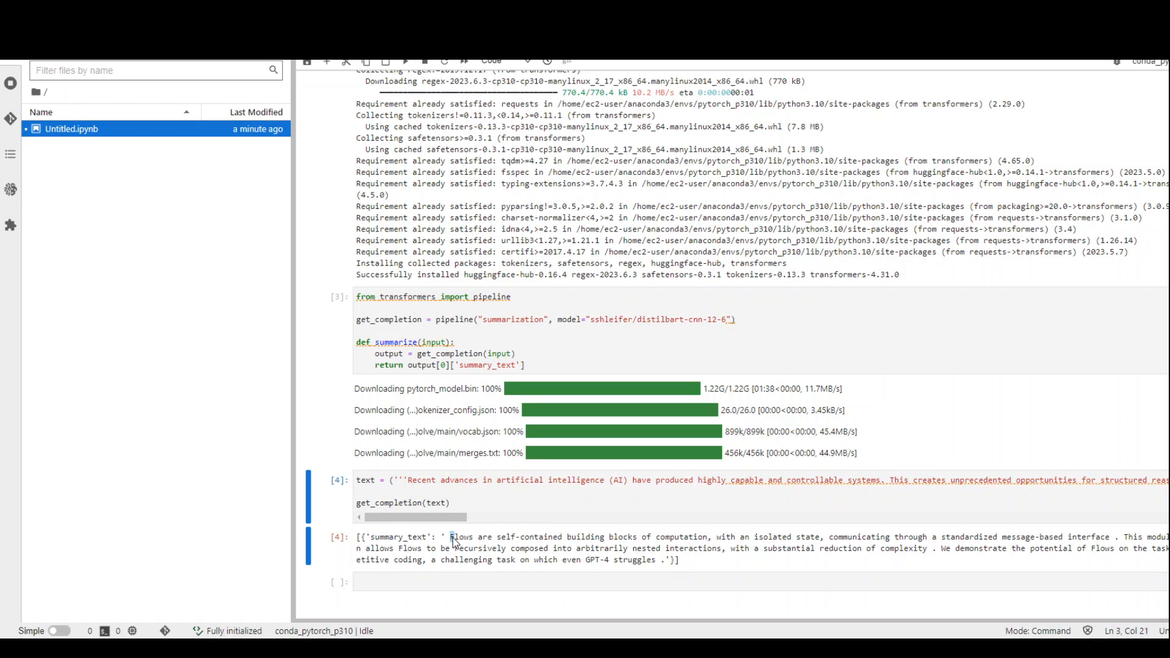
Select the distilbart summary output describing Flows as self-contained computation building blocks
left_click_drag(453, 536, 655, 561)
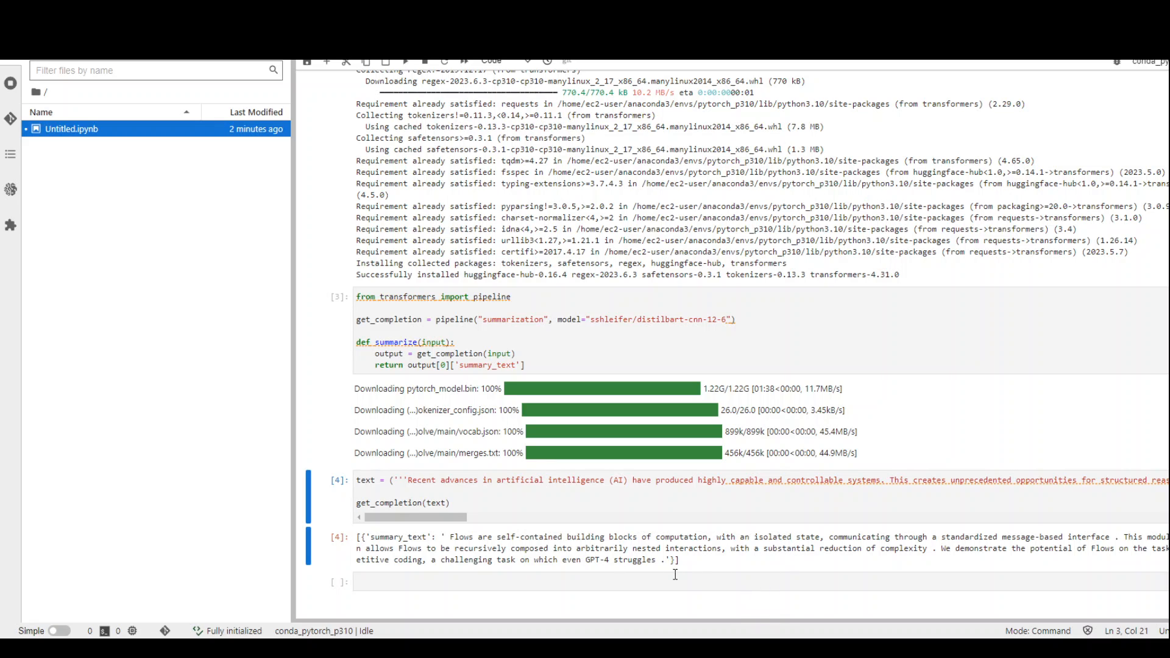
mouse_move(528, 461)
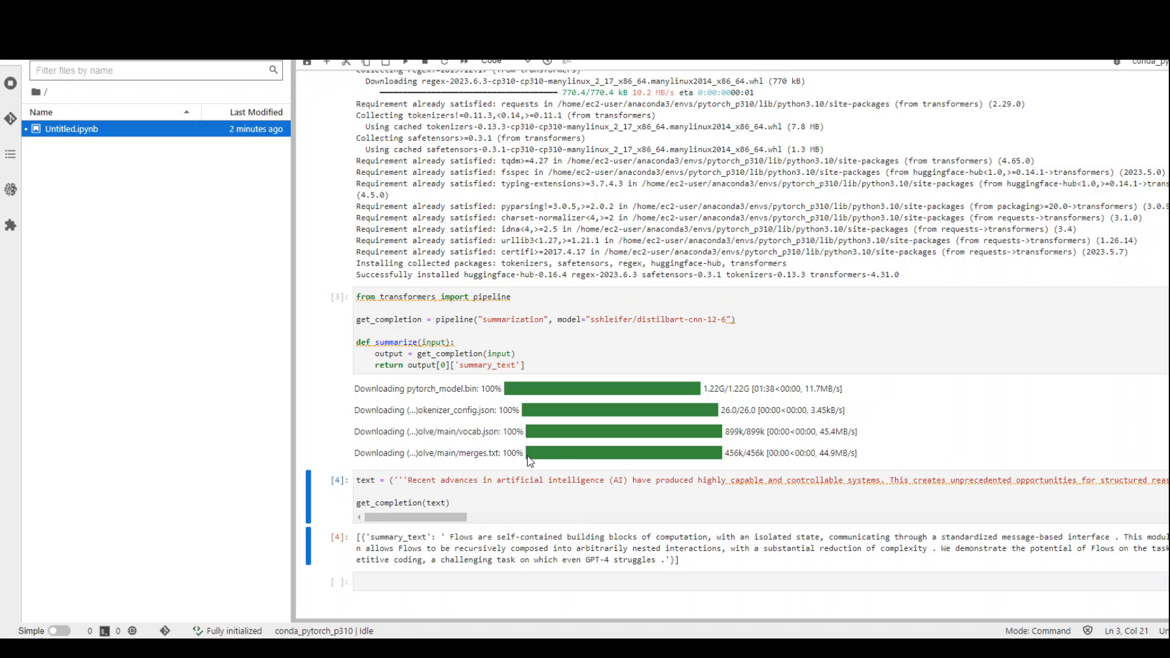
mouse_move(740, 444)
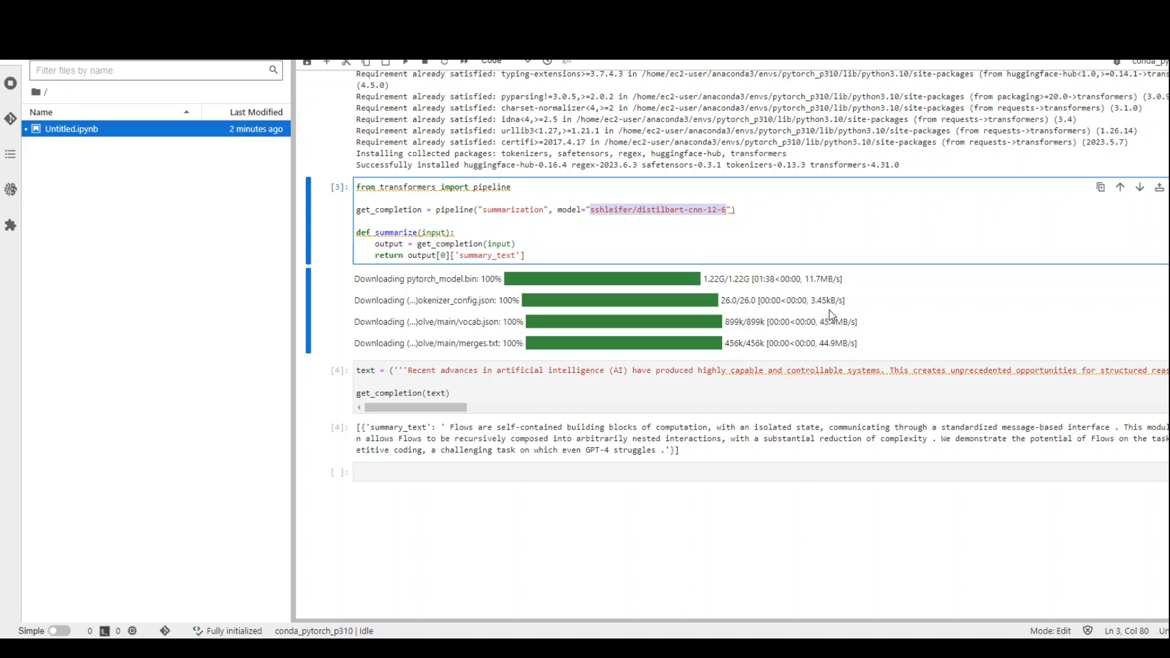
mouse_move(652, 275)
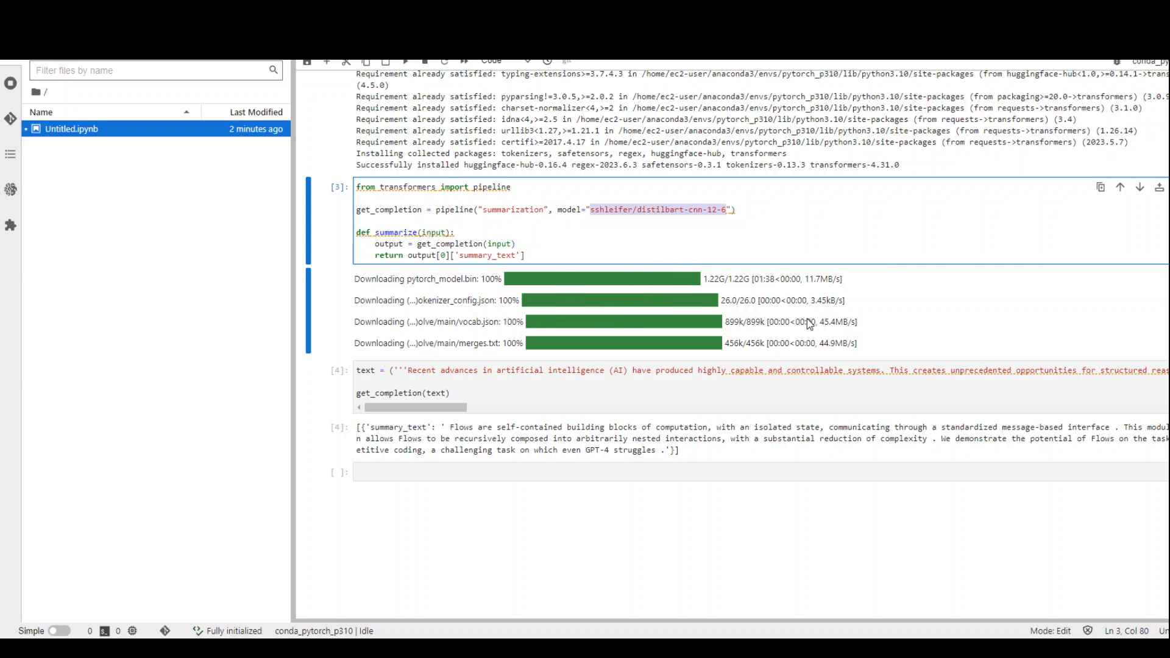
mouse_move(807, 320)
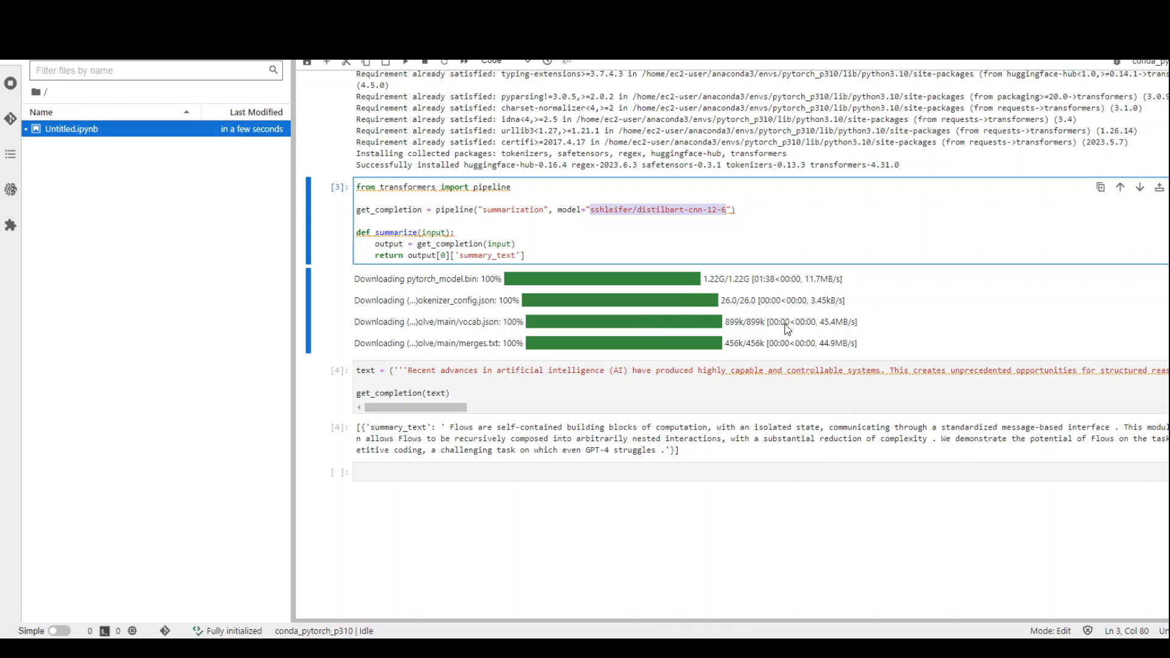
mouse_move(776, 312)
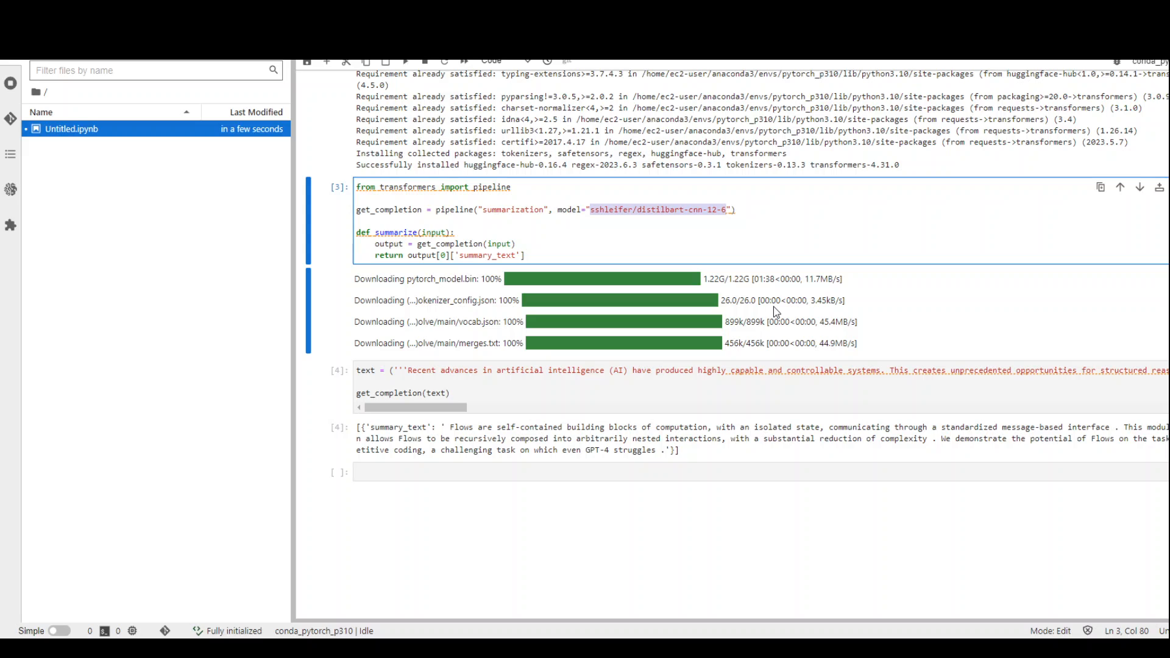